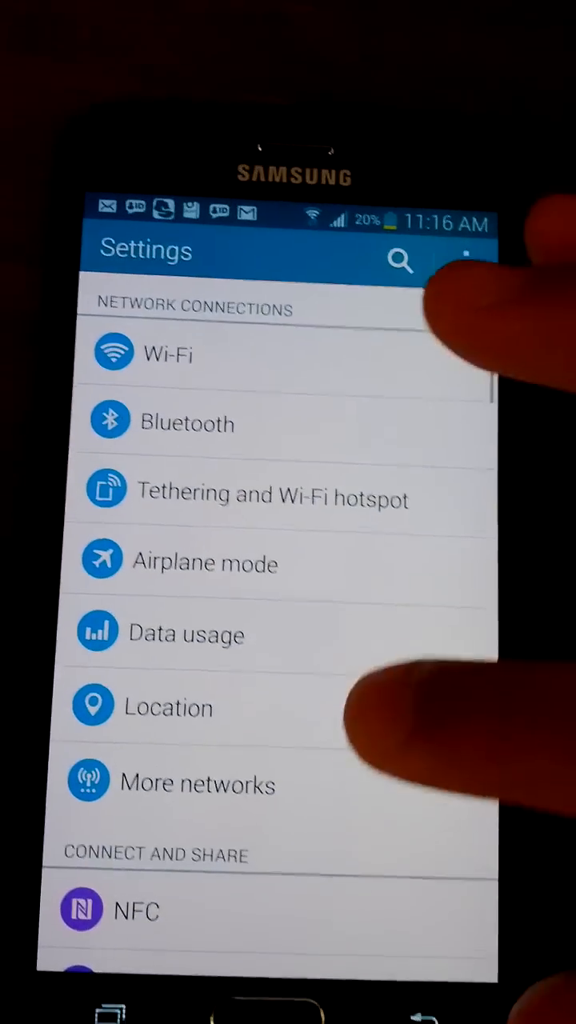
Go to the Accessibility entry under Personalization in the Settings list
{"action": "scroll", "scroll_direction": "down", "scroll_amount": 3}
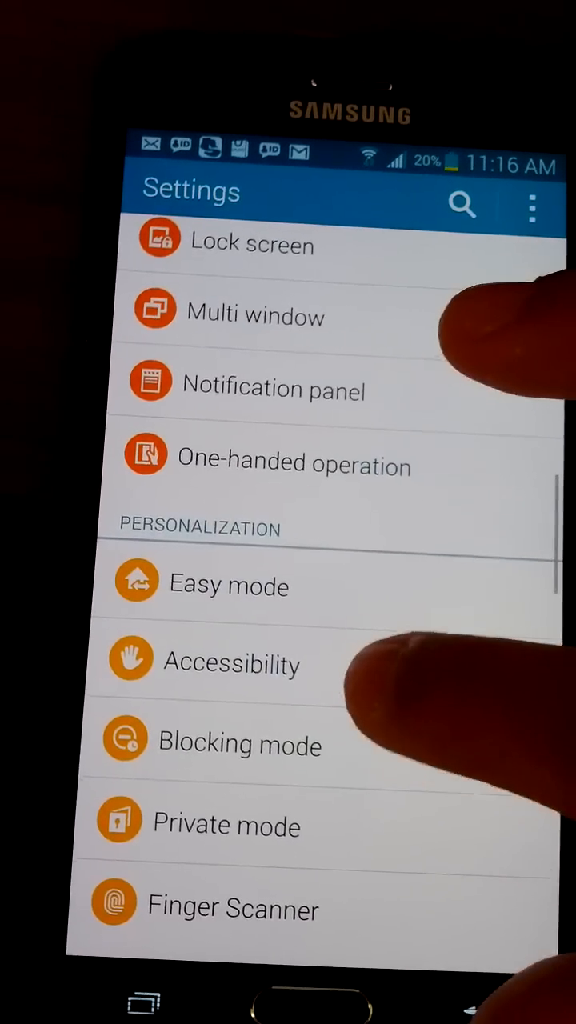
{"action": "left_click", "coordinate": [231, 663]}
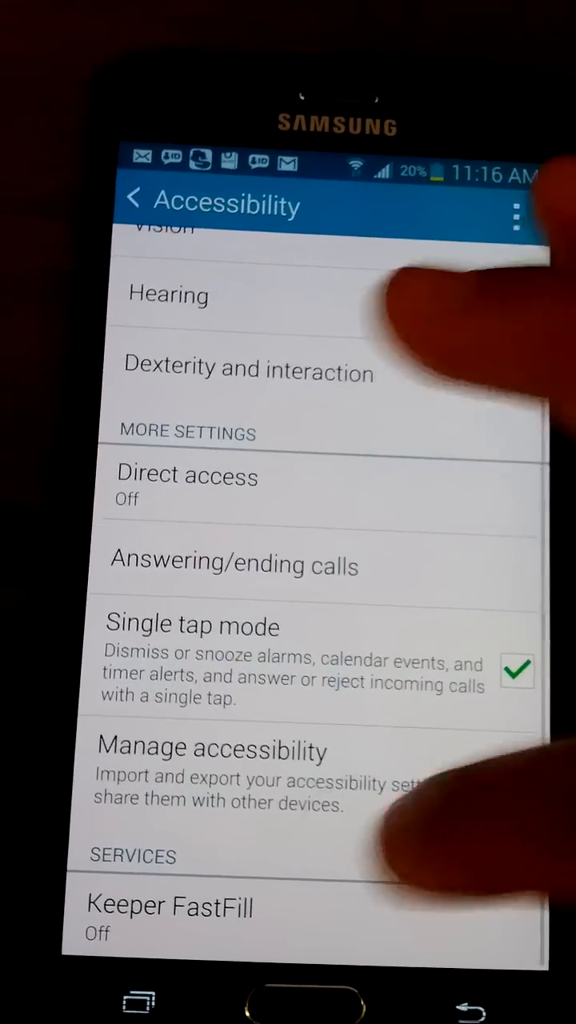
Enter the Hearing category from the Accessibility page
{"action": "scroll", "scroll_direction": "down", "scroll_amount": 3}
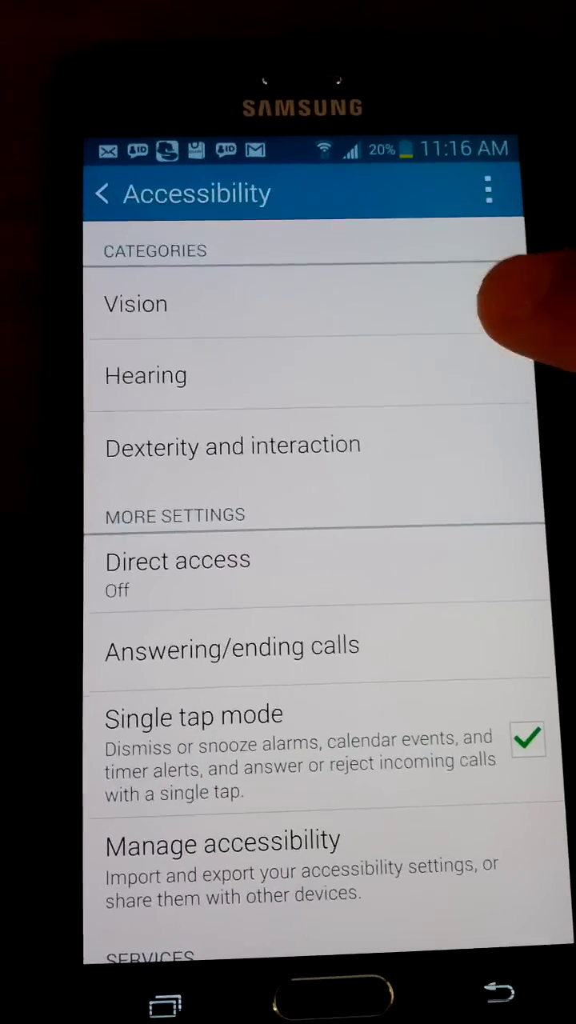
{"action": "left_click", "coordinate": [146, 374]}
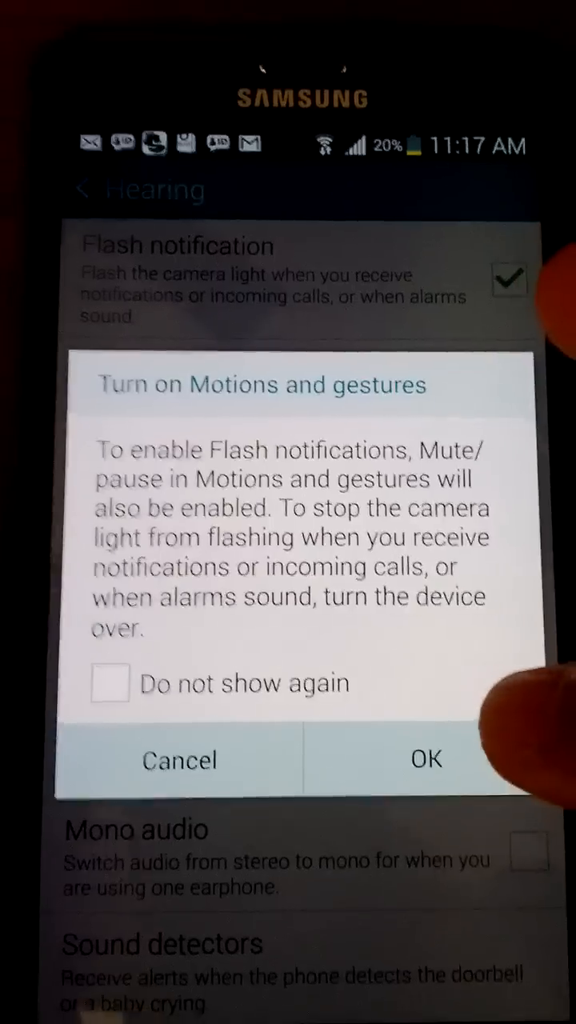
Confirm OK so Flash notification turns on together with Mute/pause in Motions and gestures
{"action": "left_click", "coordinate": [426, 760]}
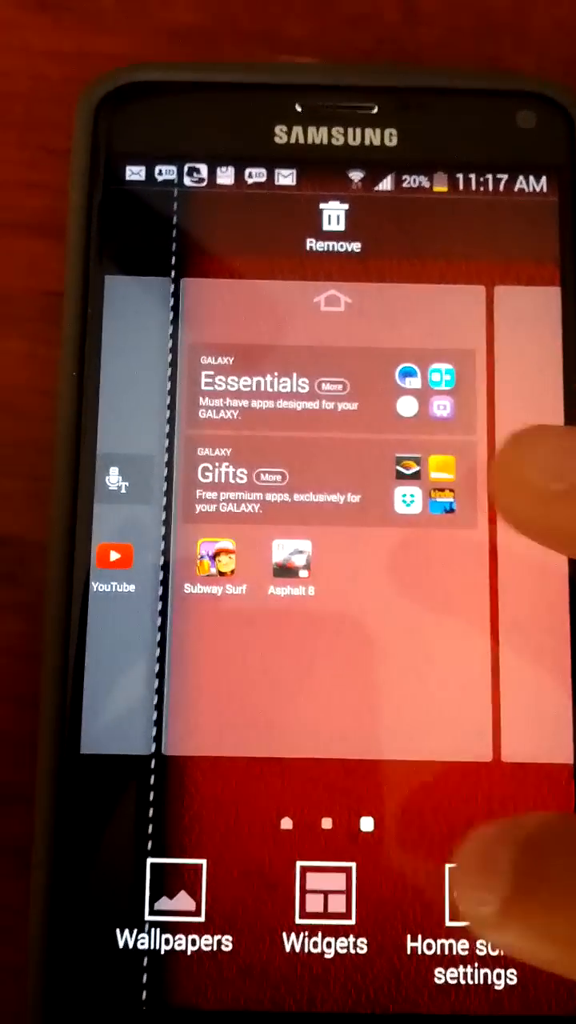
Leave home screen edit mode and swipe to the next page of app icons
{"action": "left_click", "coordinate": [323, 909]}
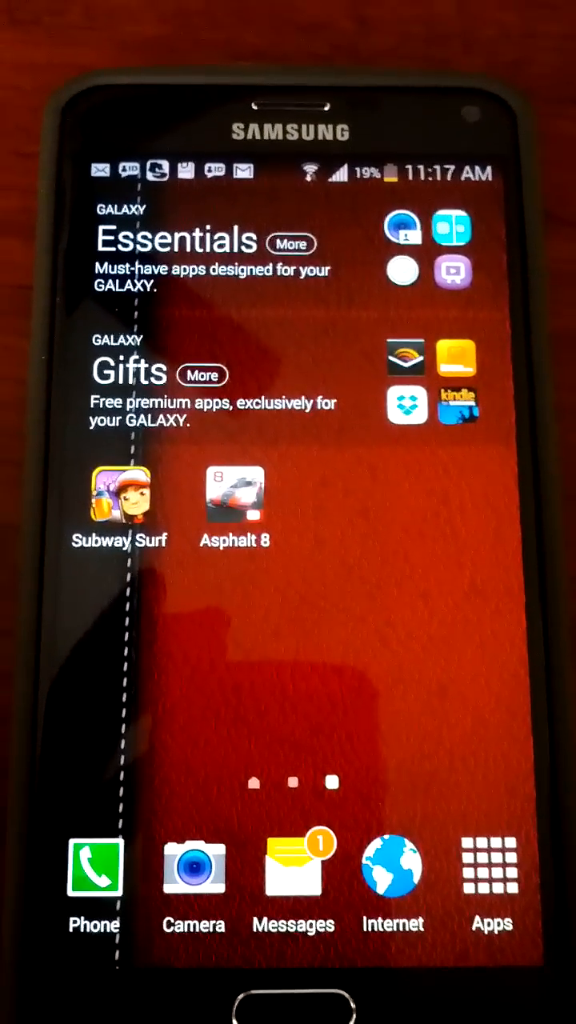
{"action": "scroll", "scroll_direction": "left", "scroll_amount": 3}
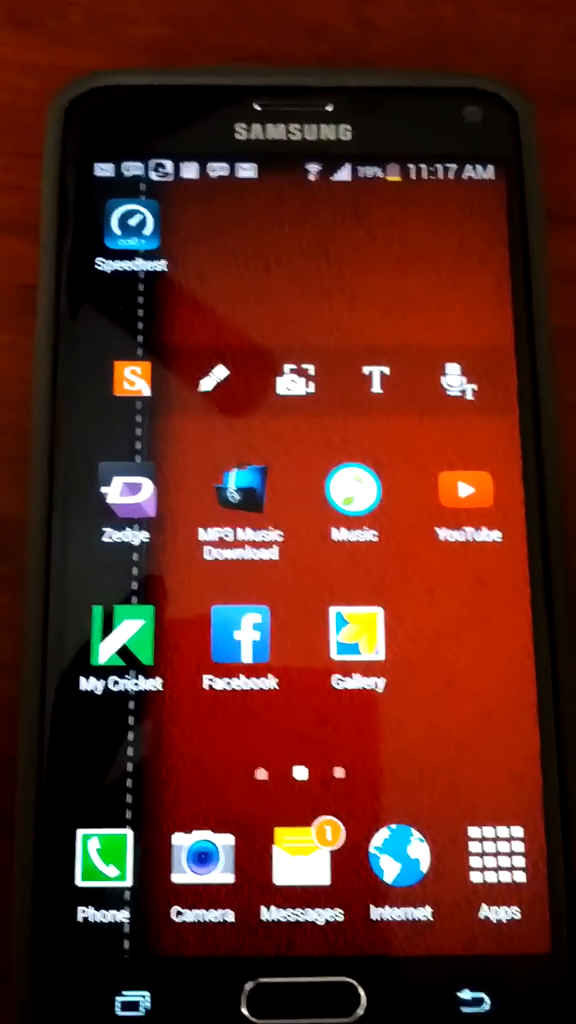